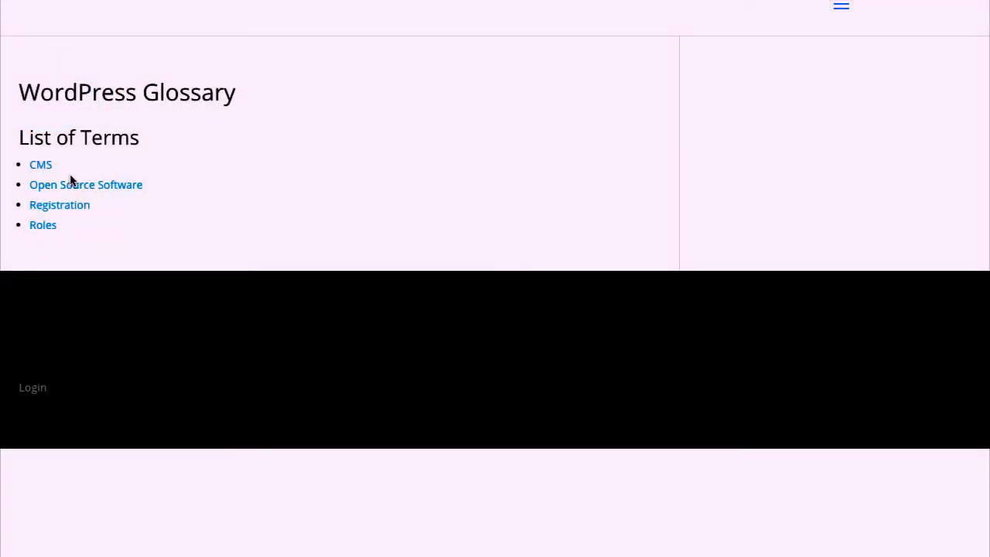
mouse_move(74, 192)
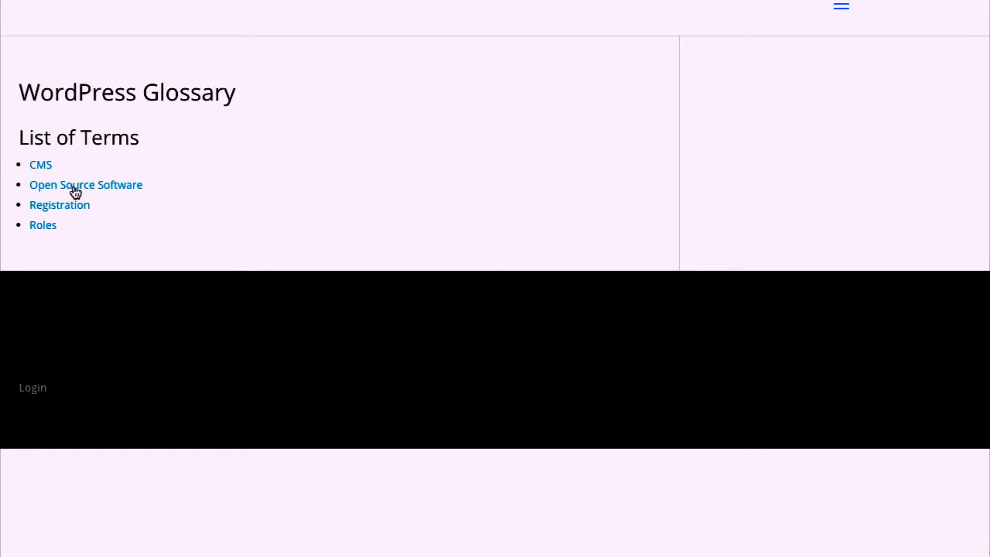
- Check the Open Source Software term page and return to the Glossary list page
click(86, 184)
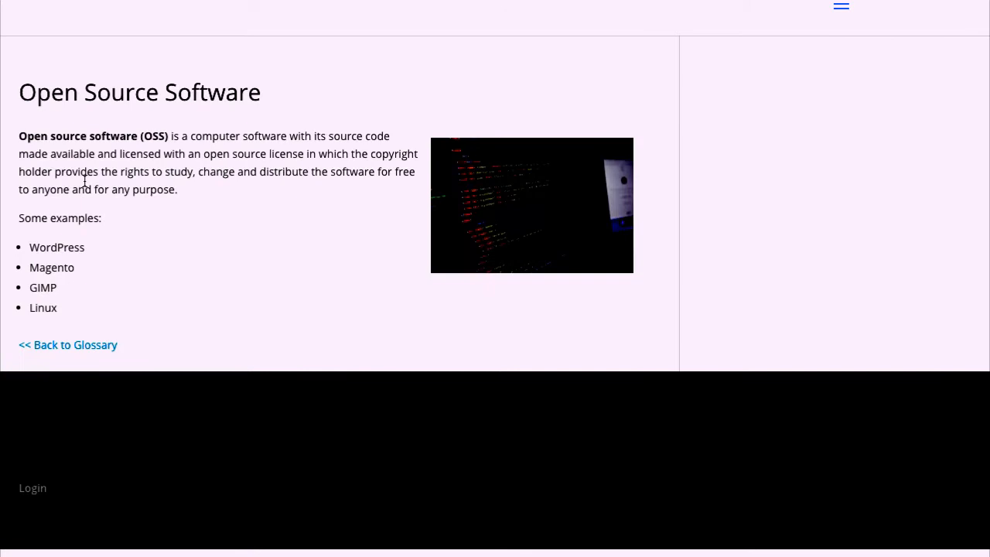
mouse_move(553, 198)
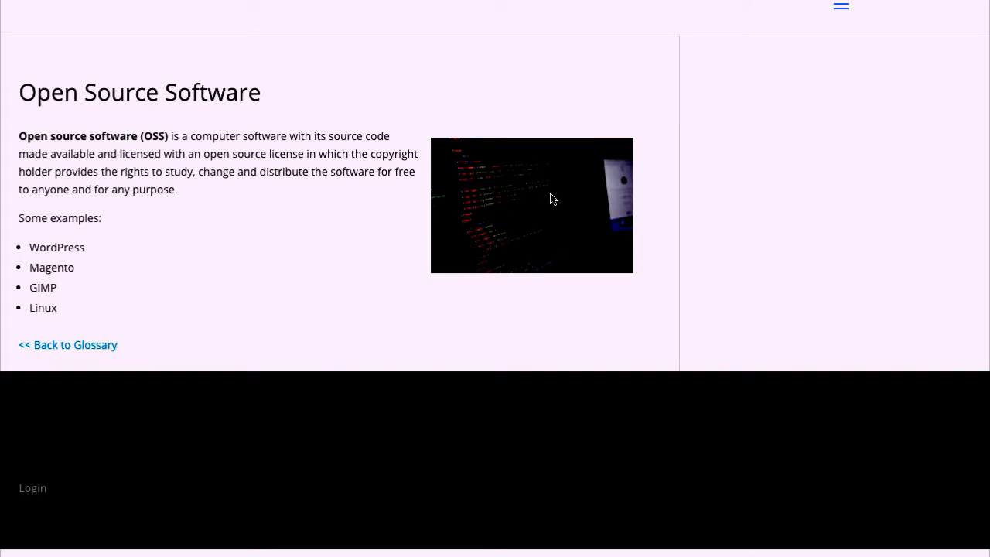
mouse_move(61, 353)
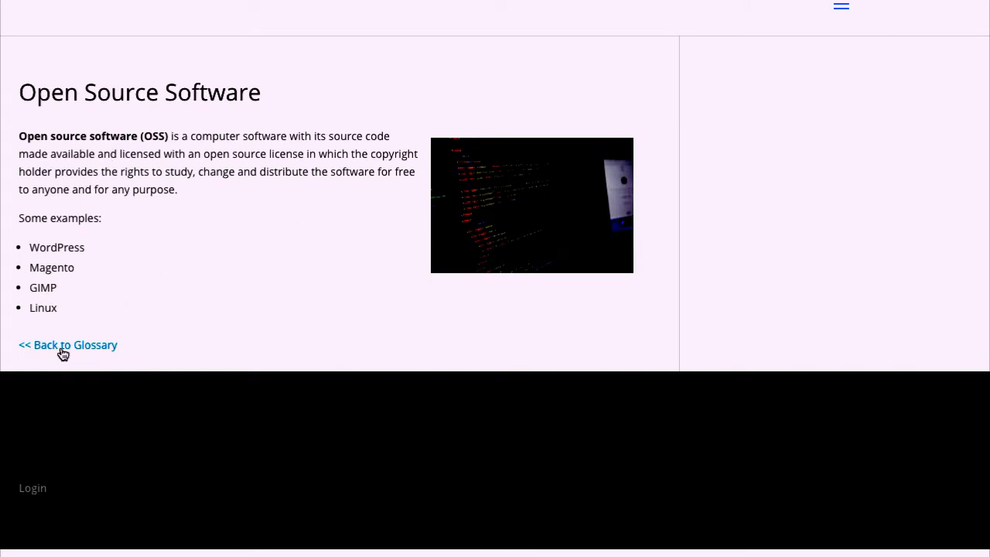
click(68, 344)
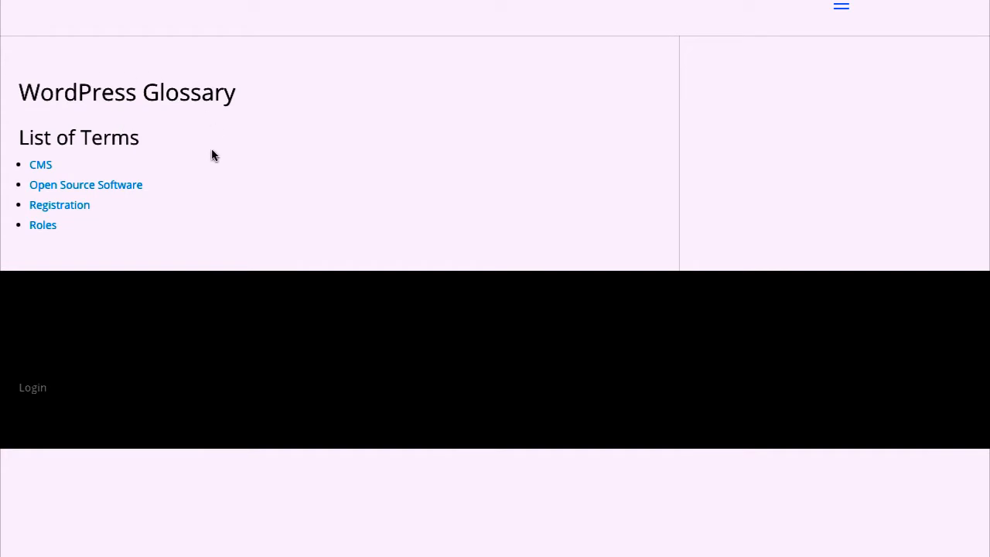
mouse_move(219, 105)
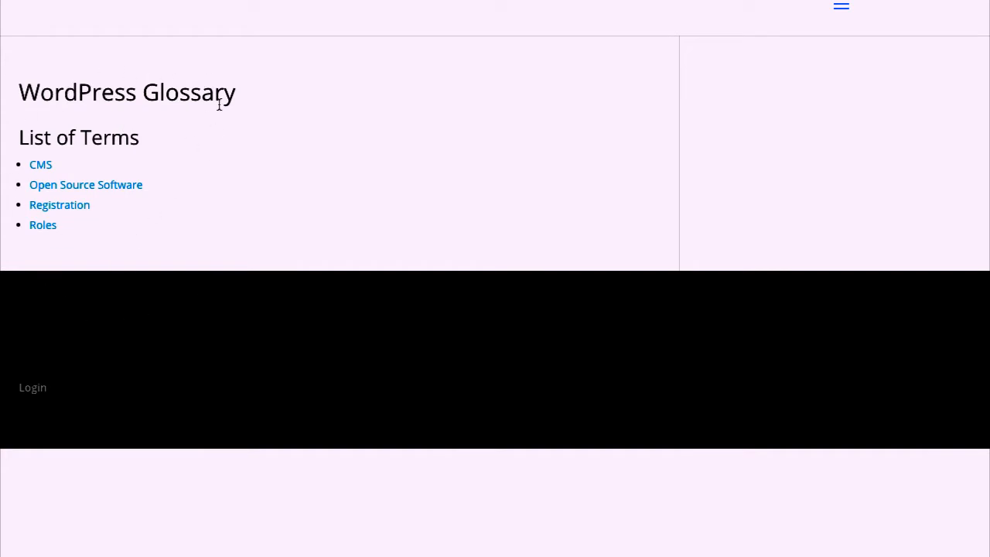
mouse_move(204, 162)
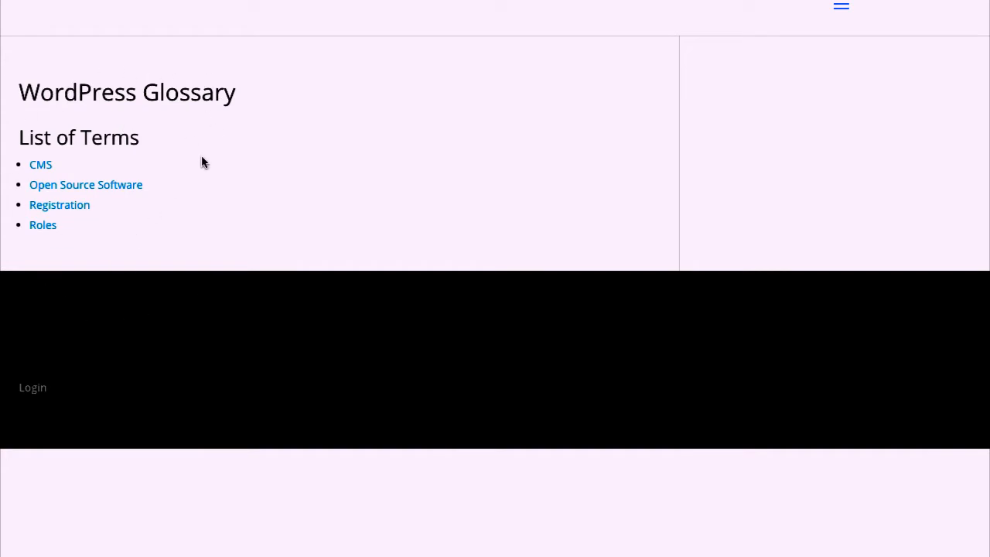
mouse_move(216, 201)
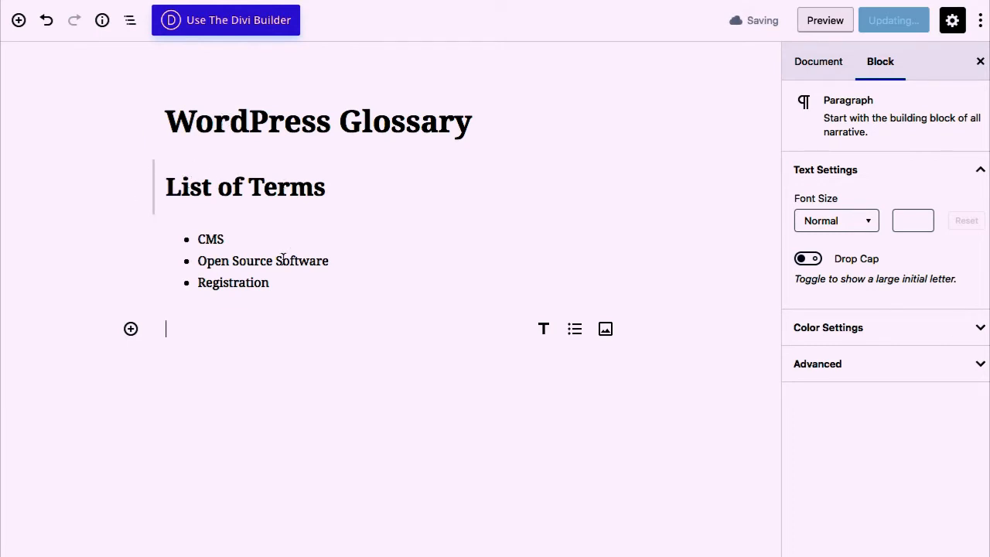
- Add 'Roles' as a fourth item in the terms list and update the page
click(576, 328)
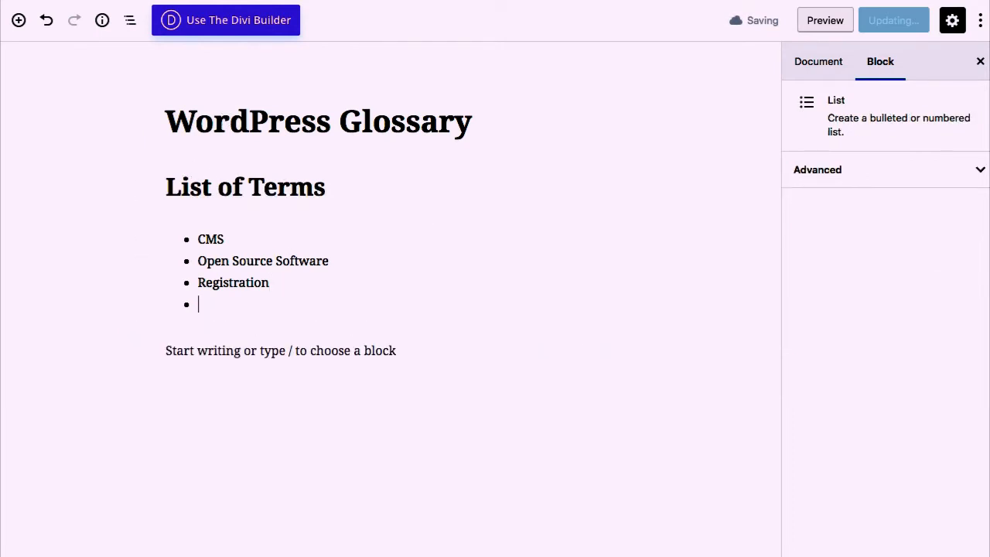
text(Roles)
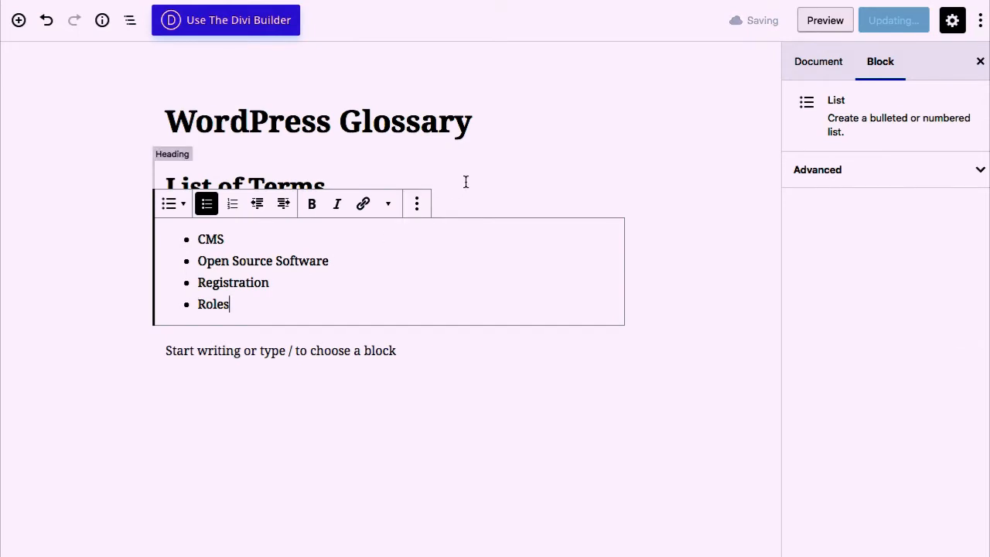
click(824, 18)
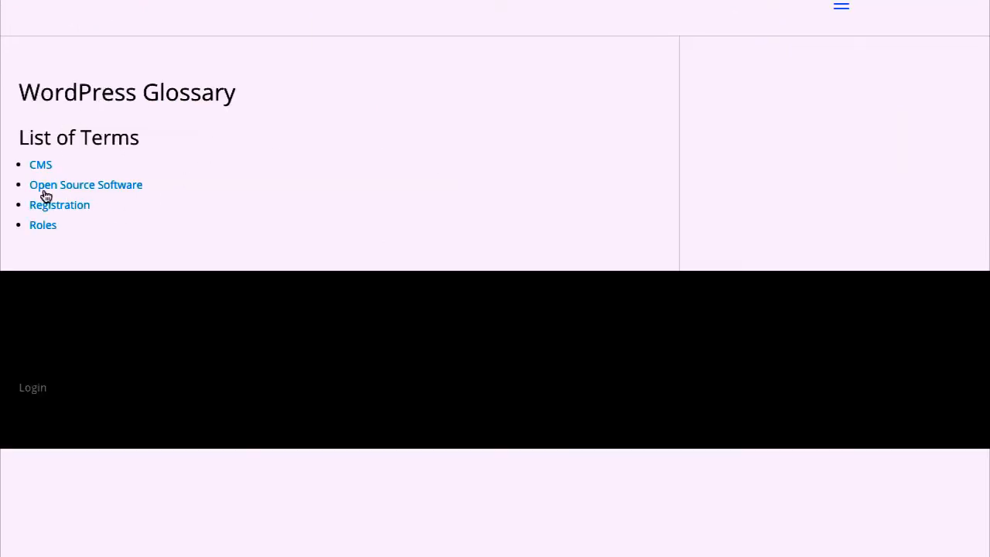
mouse_move(72, 173)
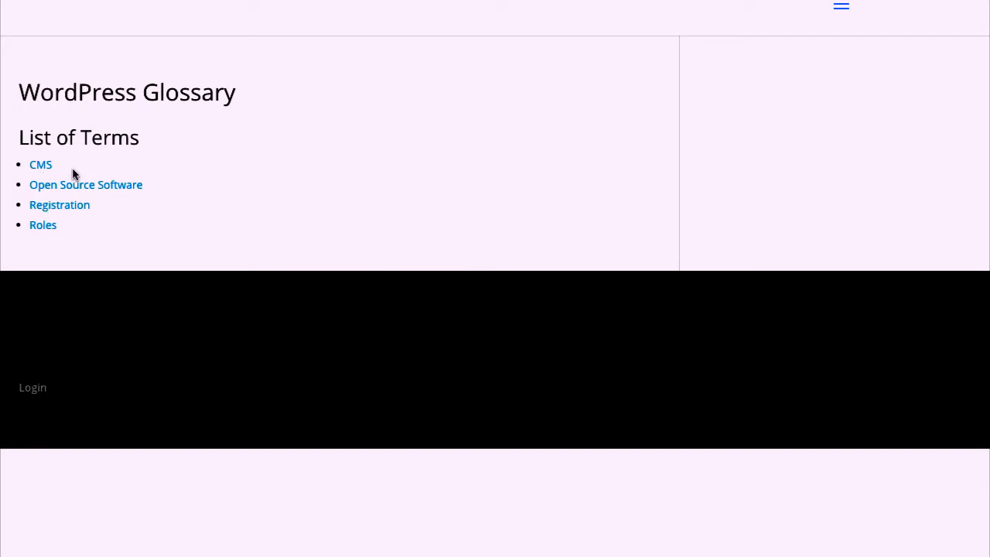
mouse_move(784, 3)
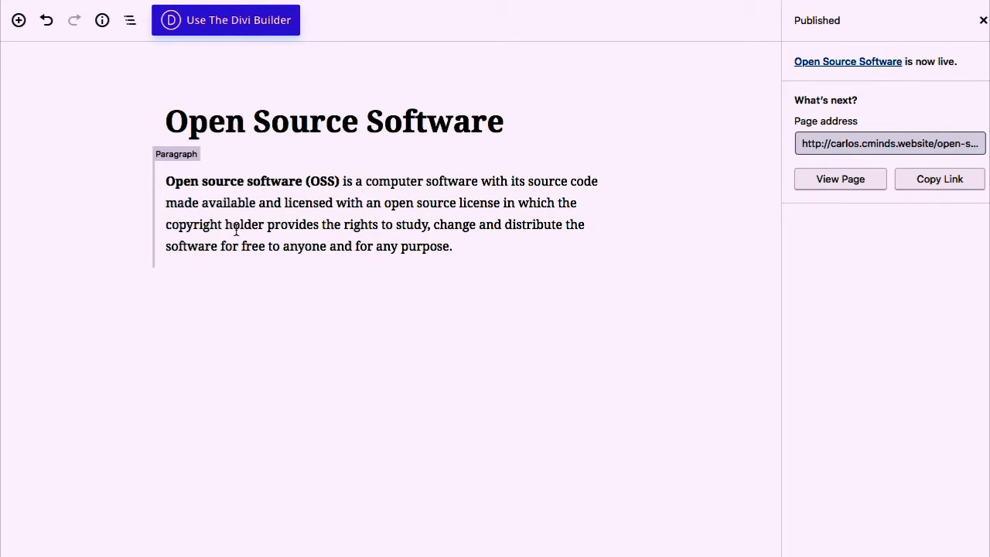
mouse_move(408, 221)
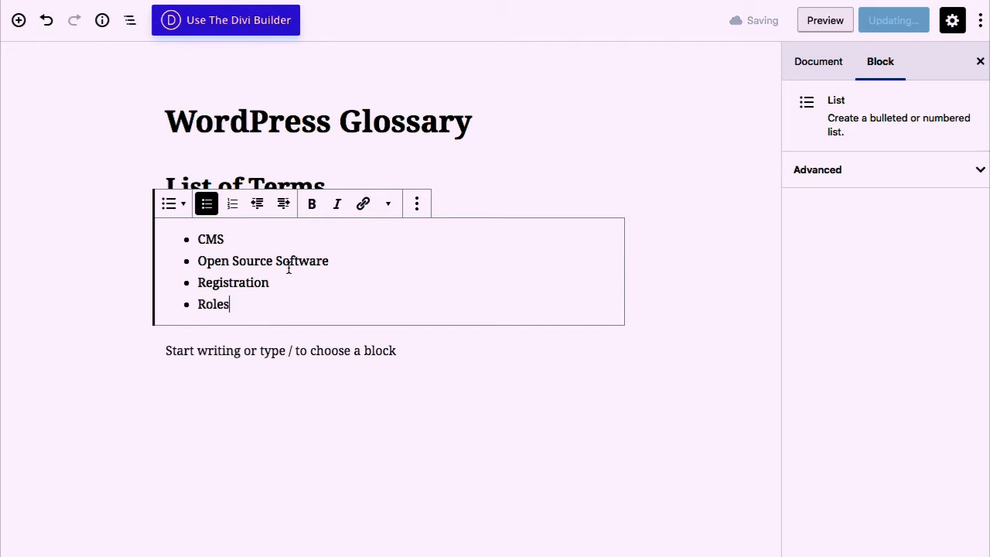
double_click(263, 260)
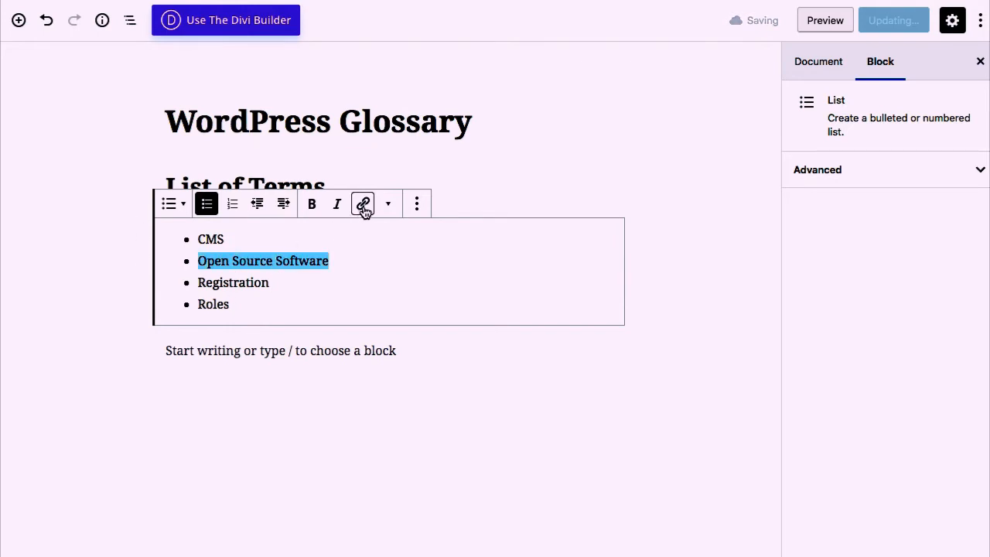
mouse_move(347, 225)
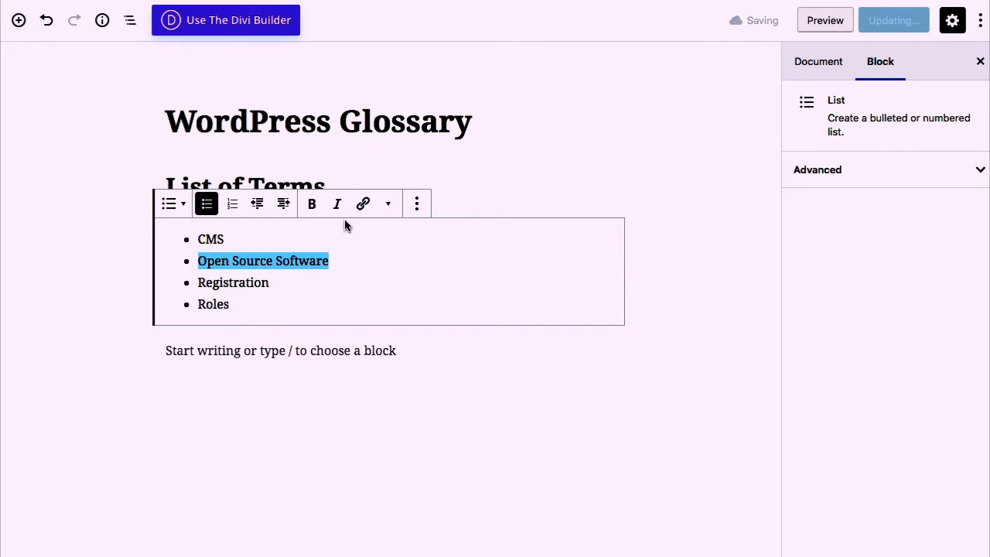
click(362, 204)
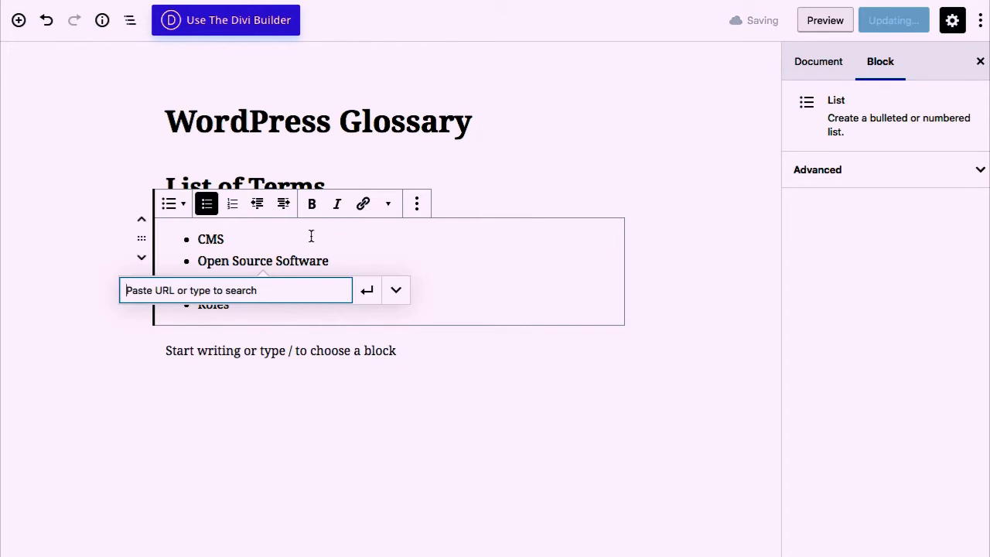
text(www.examp)
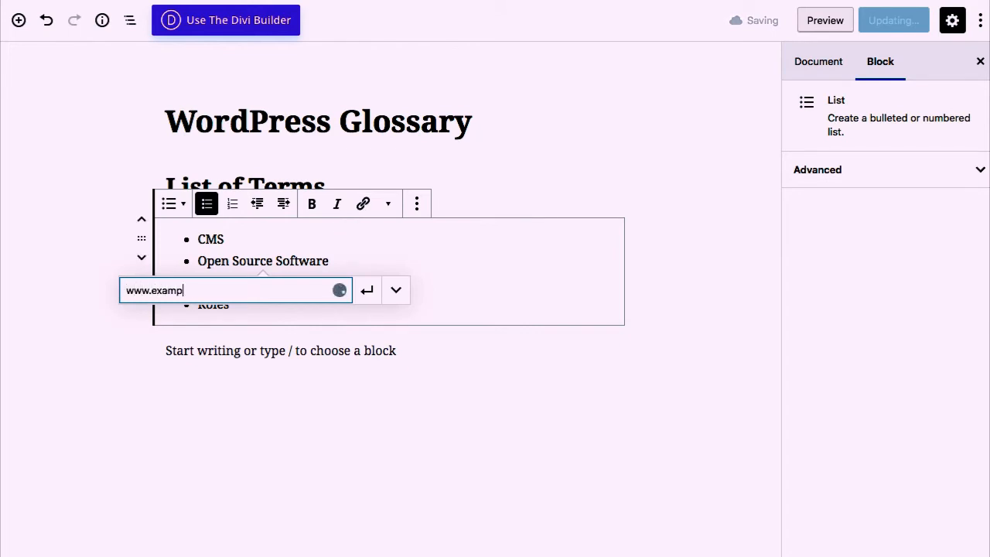
text(le.com)
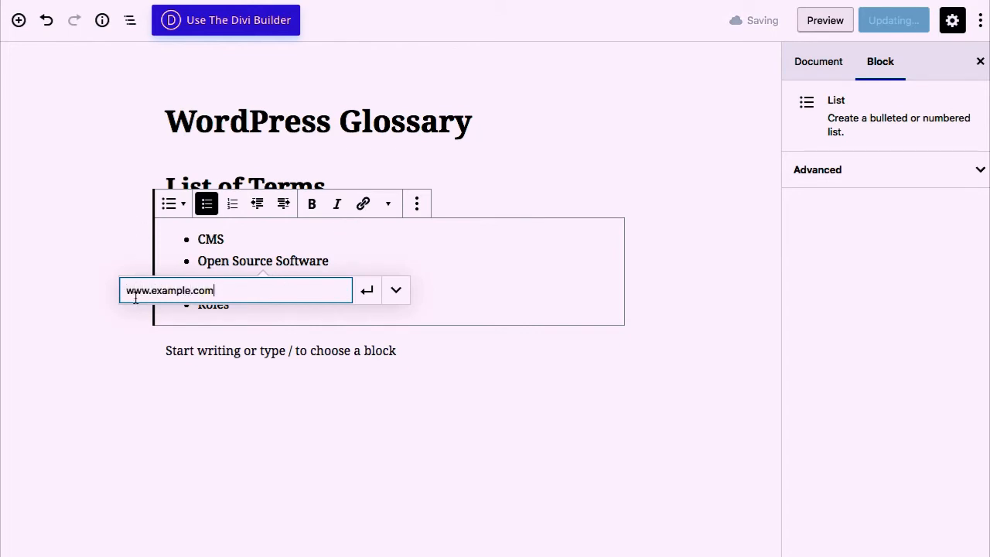
mouse_move(367, 291)
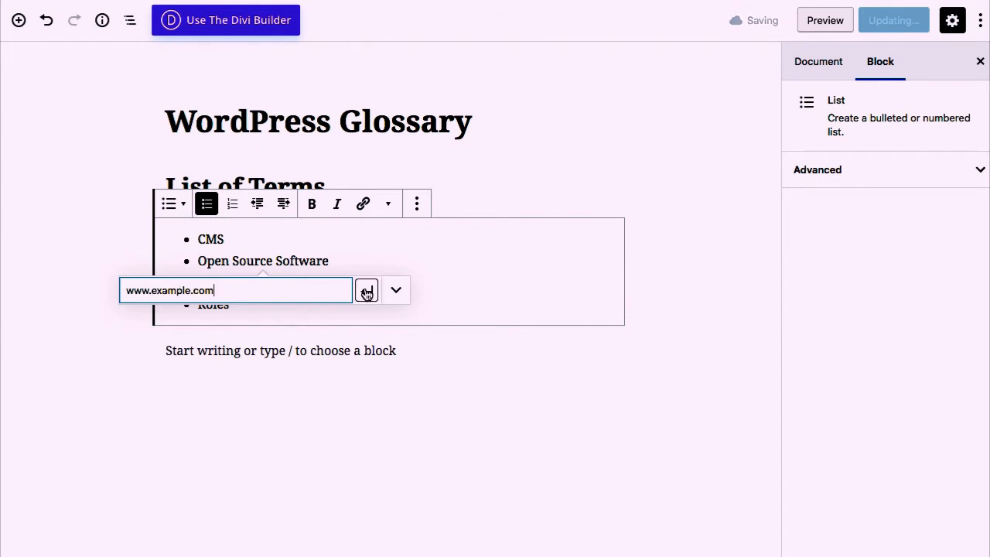
click(366, 290)
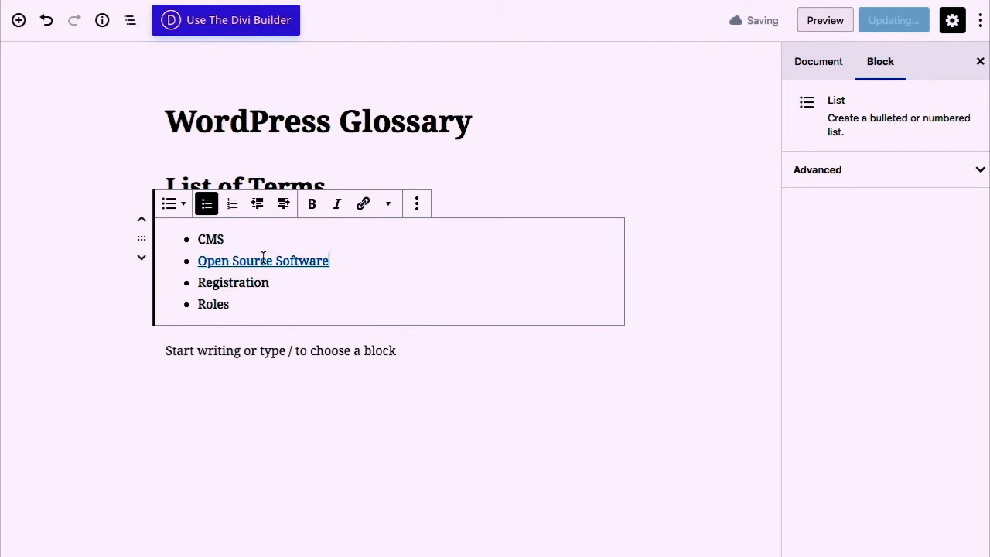
click(824, 20)
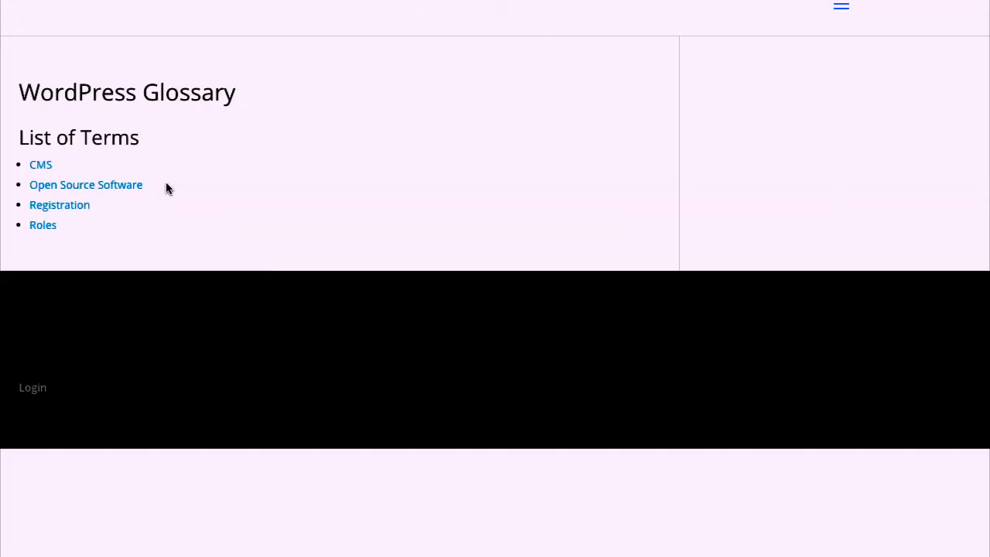
mouse_move(91, 205)
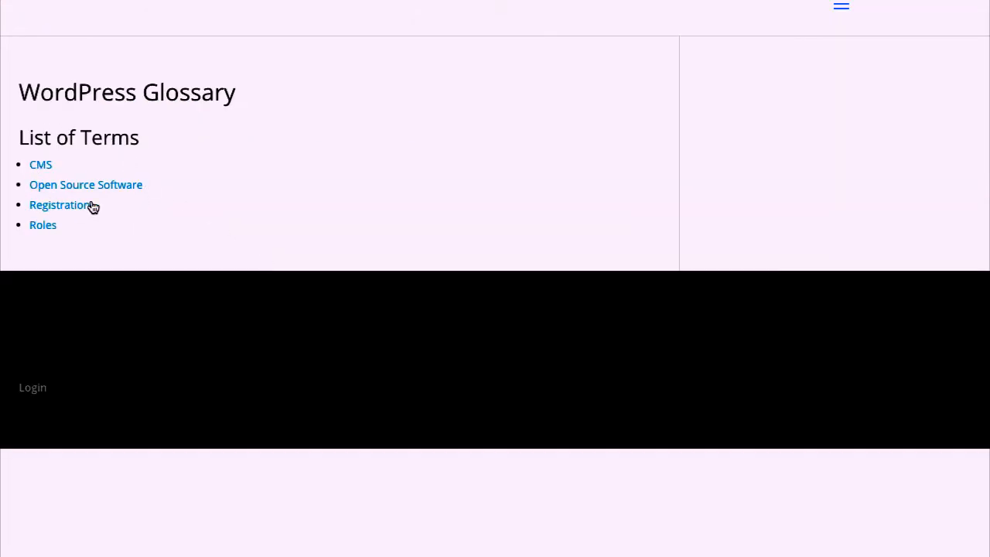
mouse_move(56, 142)
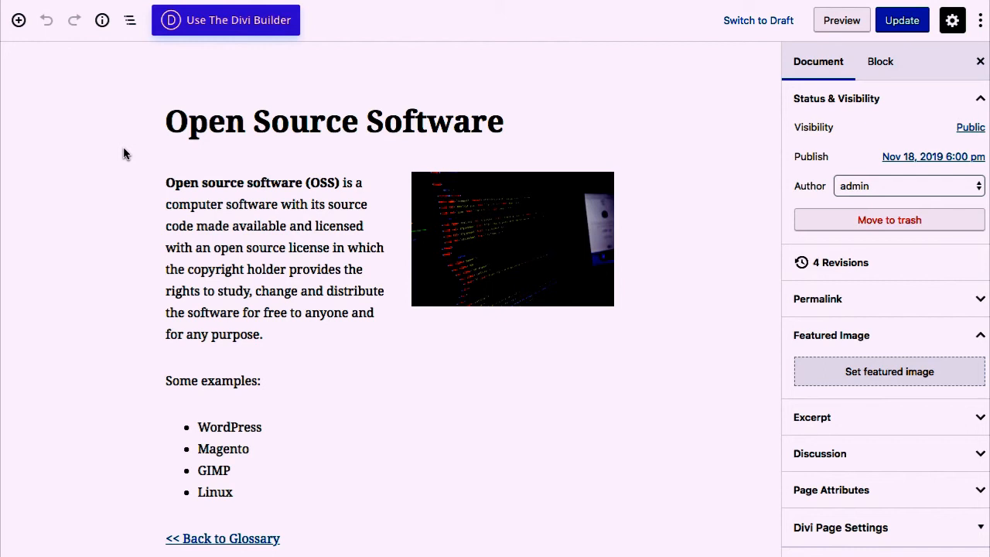
mouse_move(418, 407)
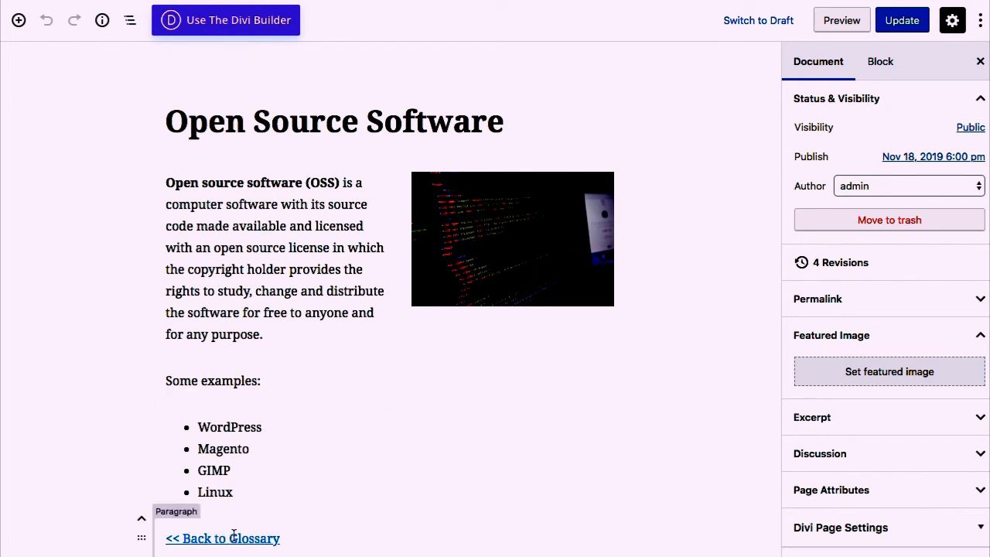
- Start a link on the '<< Back to Glossary' paragraph text
click(222, 538)
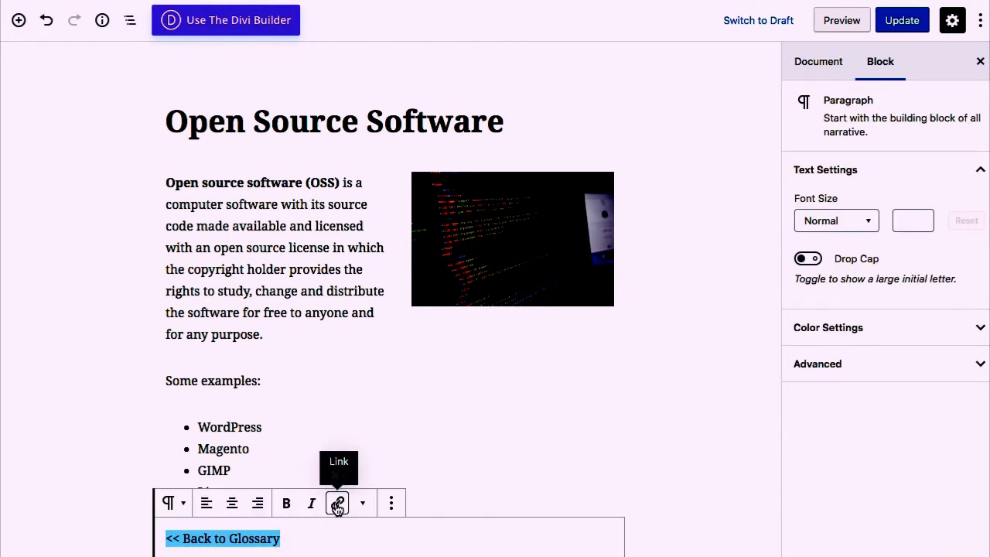
click(337, 502)
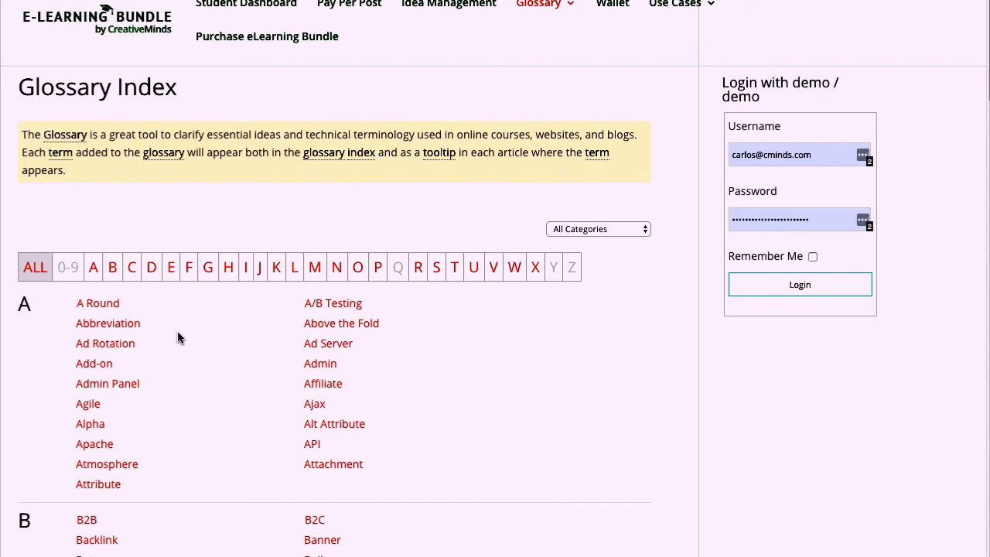
mouse_move(219, 346)
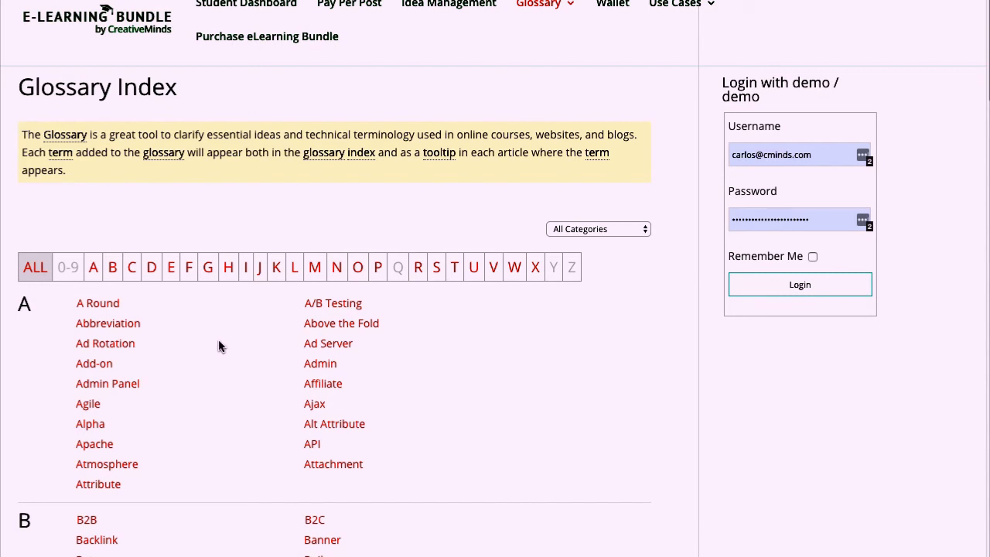
mouse_move(337, 265)
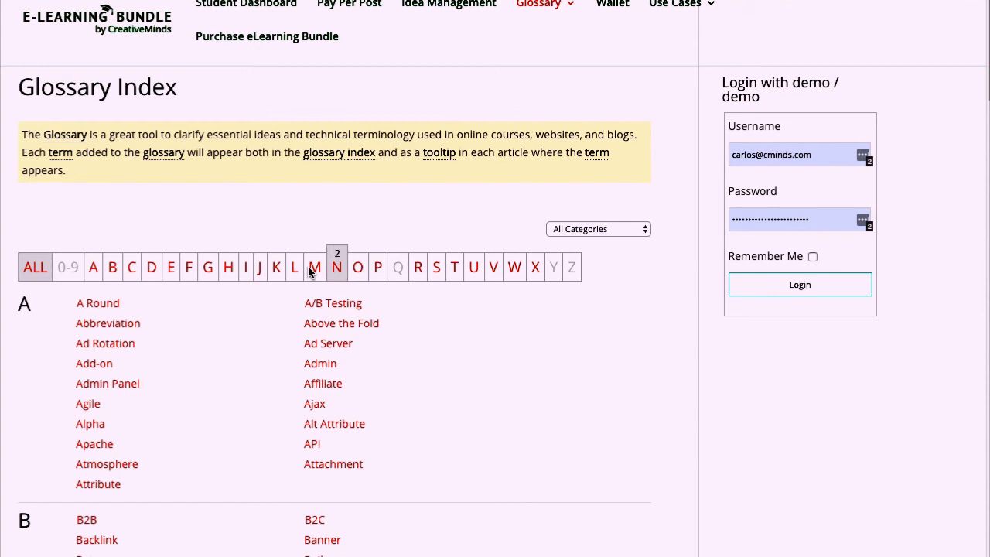
mouse_move(257, 302)
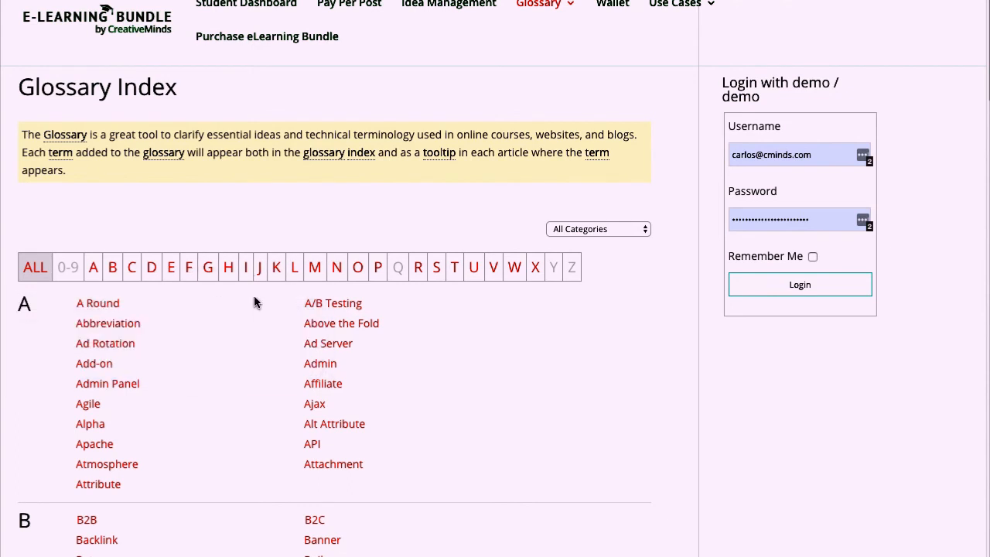
mouse_move(630, 238)
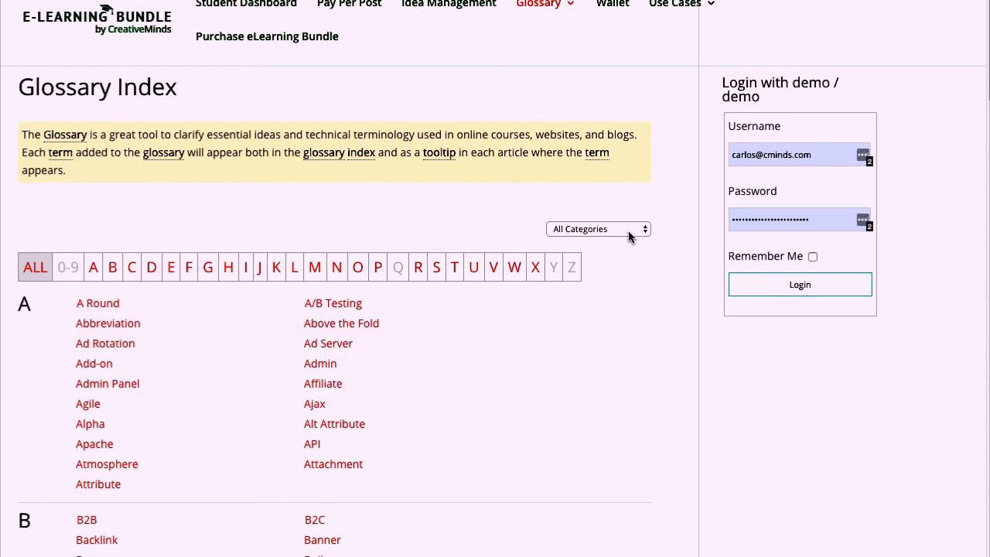
- Scroll the Glossary Index down to the T–W letter sections
scroll(down, 3)
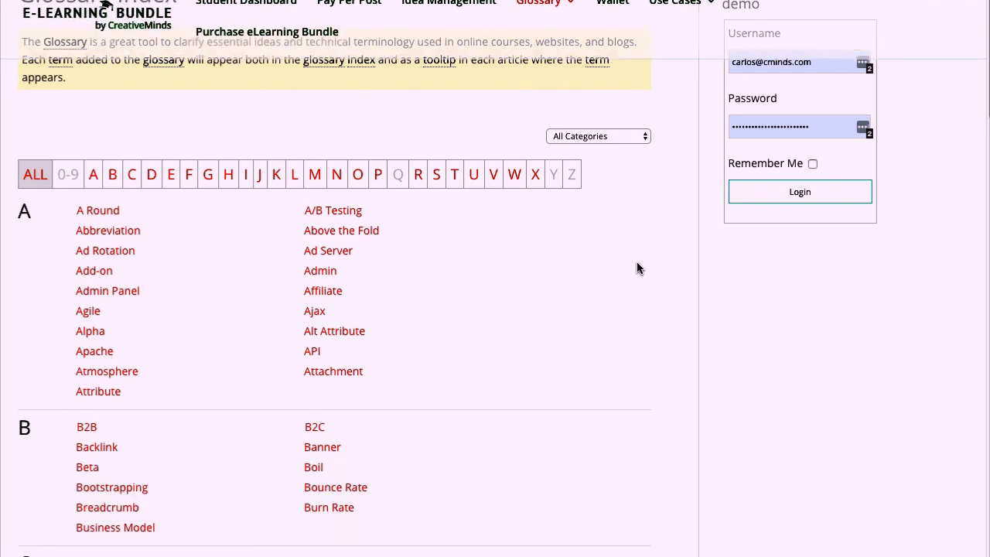
scroll(down, 3)
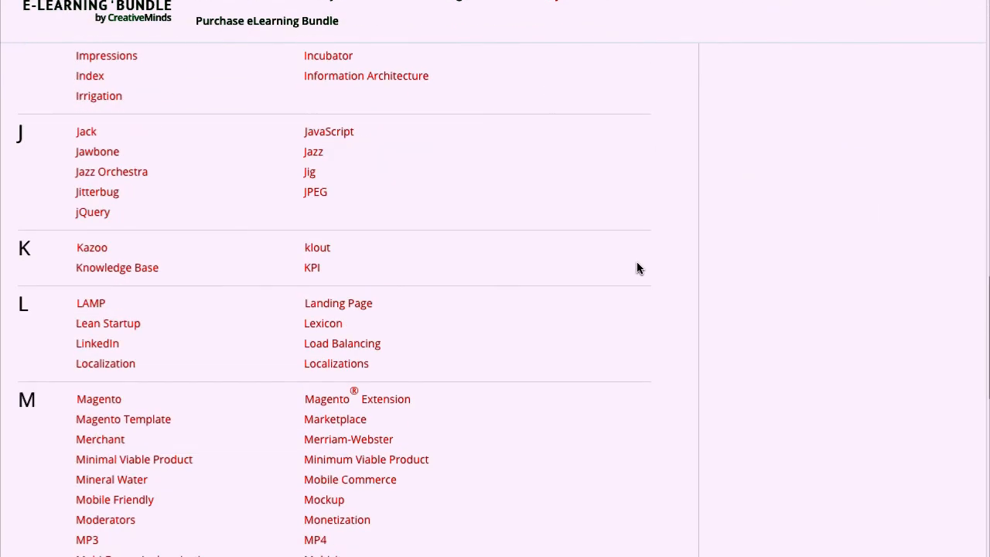
scroll(down, 3)
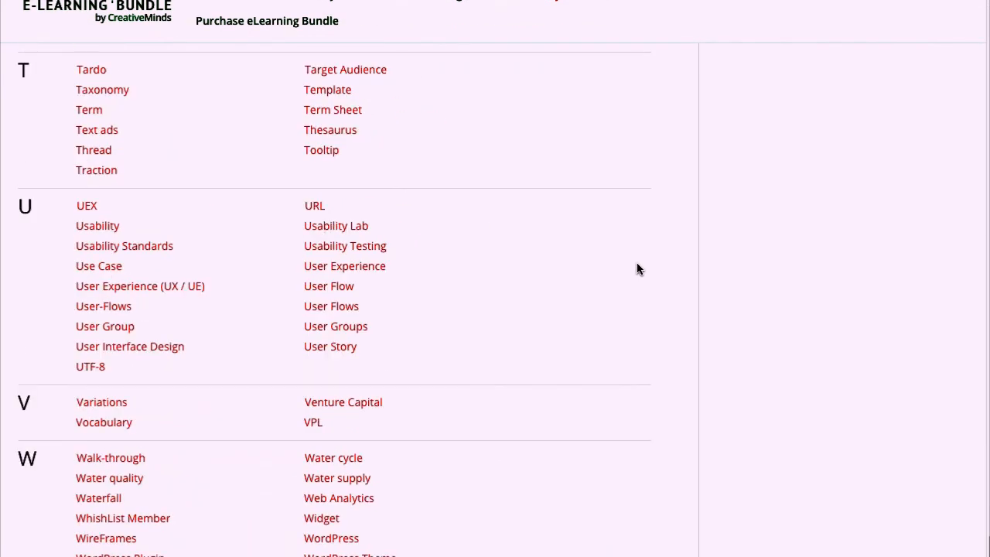
- Open the Waterfall term from the W section and scroll to its definition
click(99, 498)
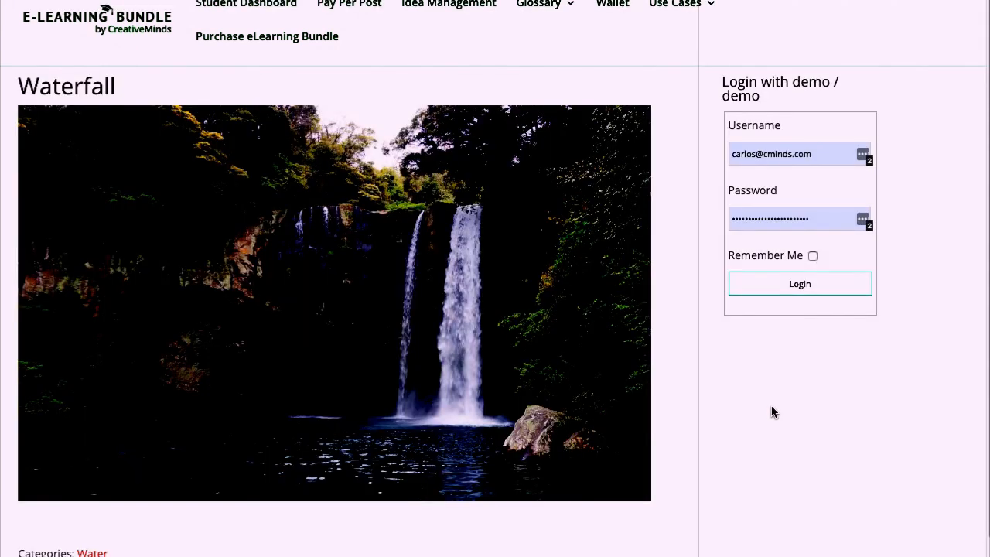
mouse_move(259, 376)
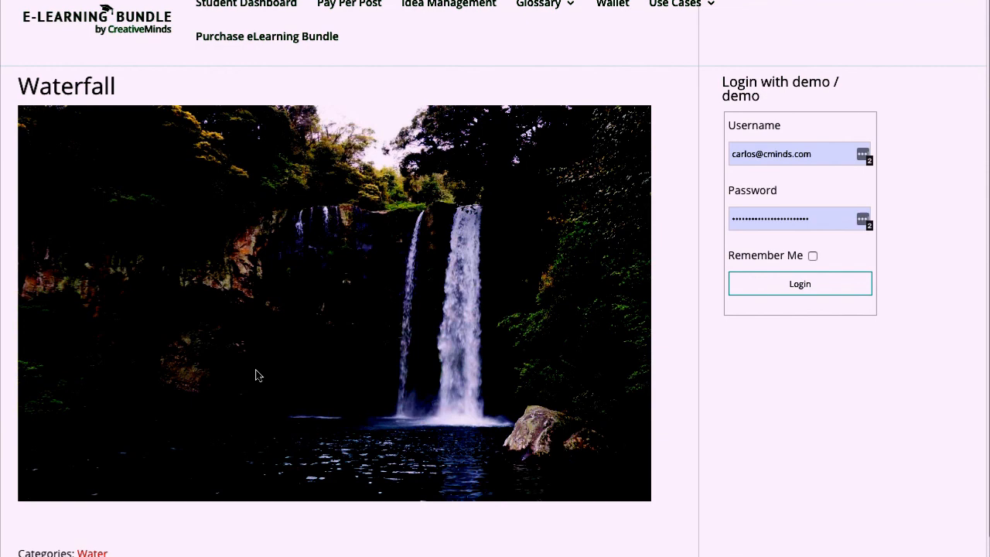
scroll(down, 3)
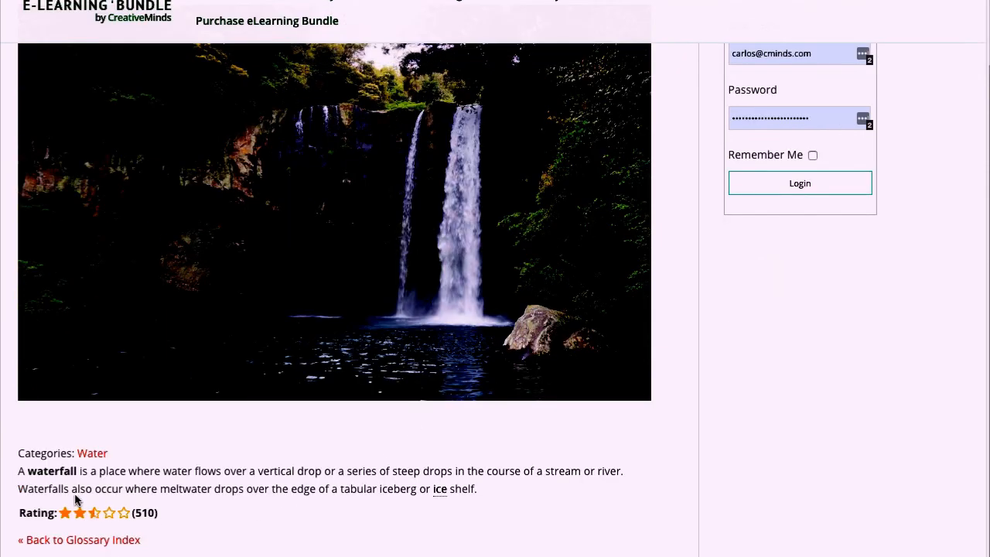
mouse_move(52, 453)
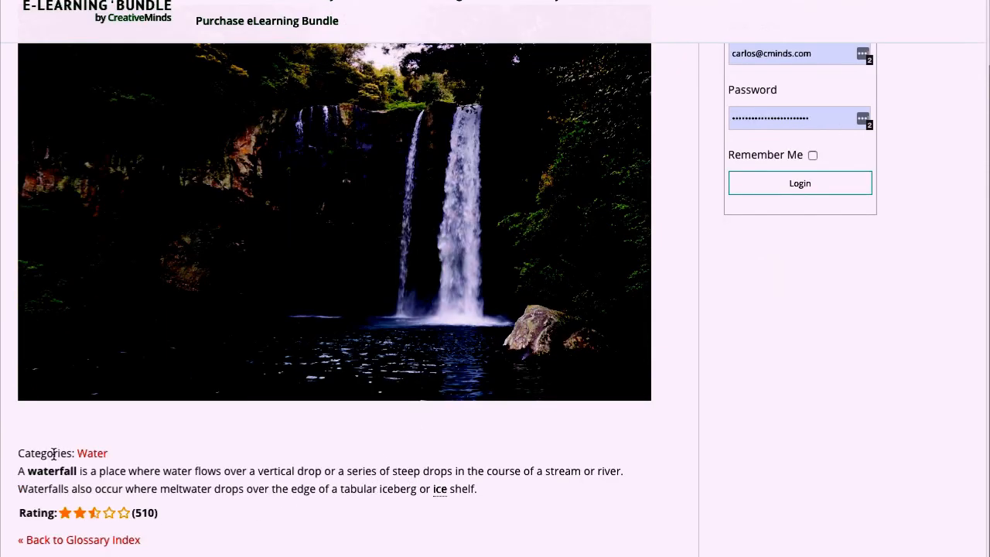
mouse_move(50, 512)
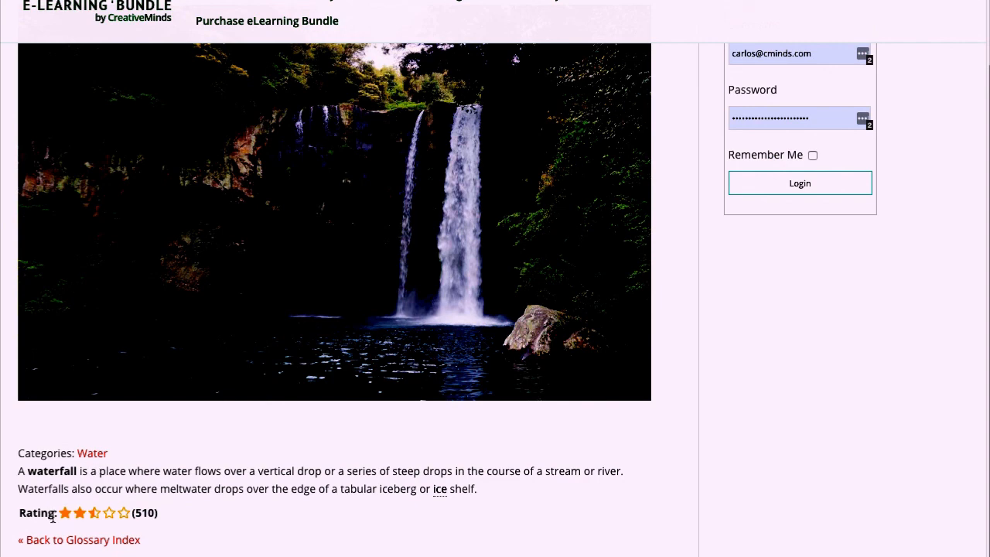
mouse_move(316, 467)
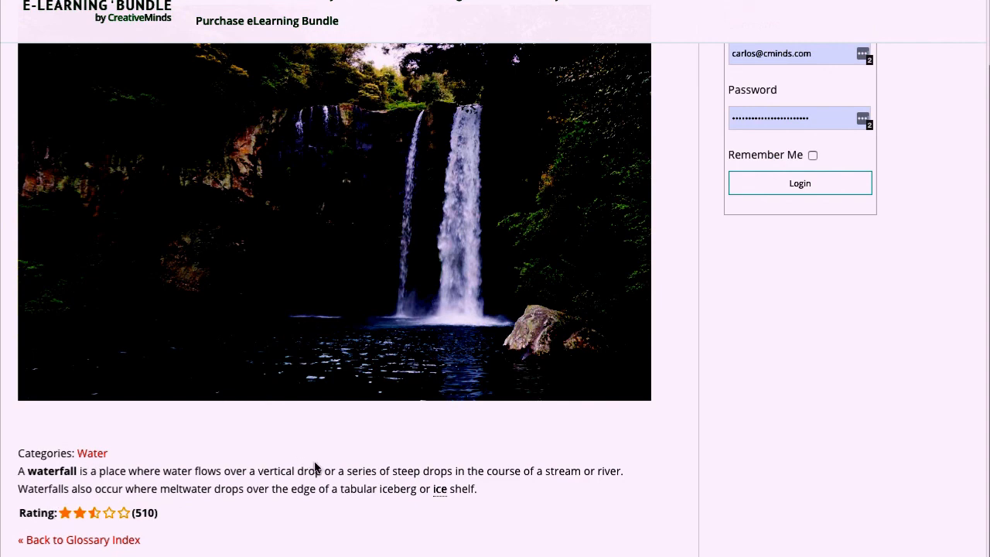